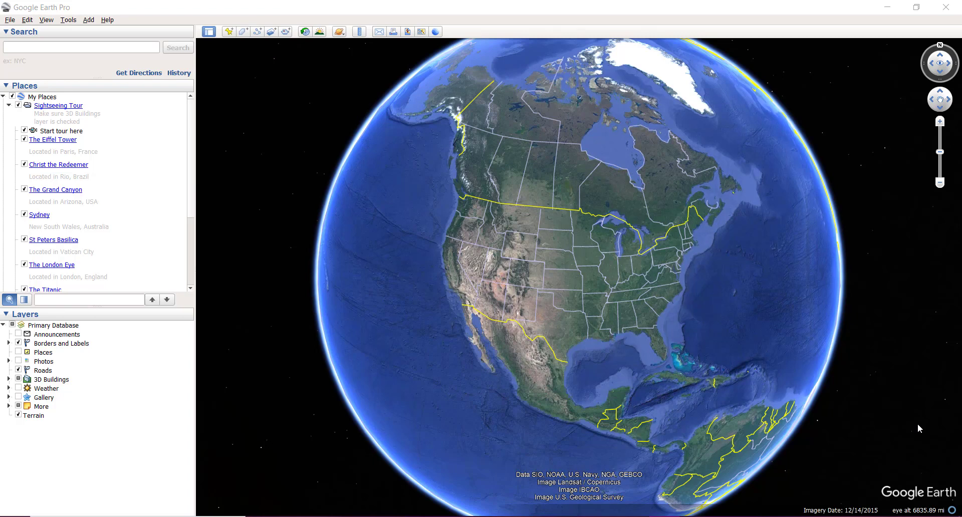
pyautogui.moveTo(493, 200)
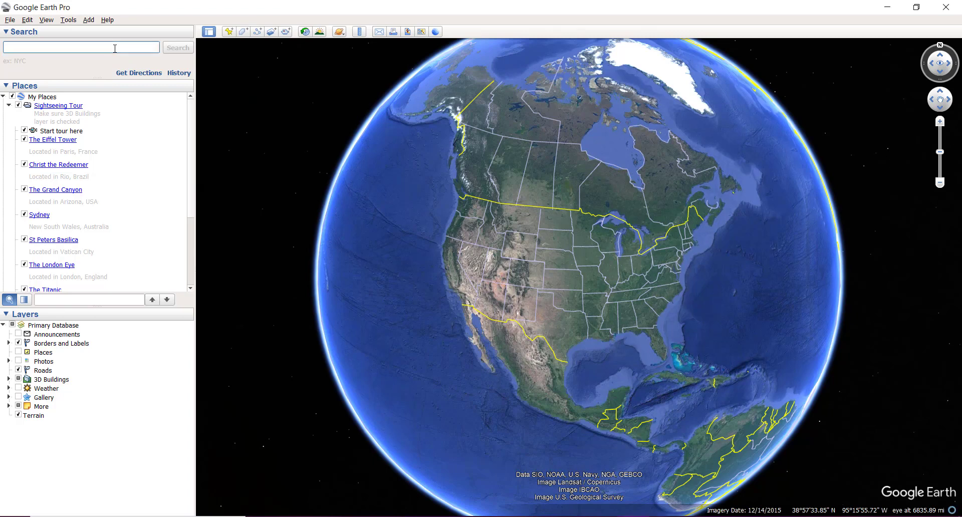
# Step: Search for 'Silicon Valley, CA' and zoom in toward street level over the result
pyautogui.write('sii')
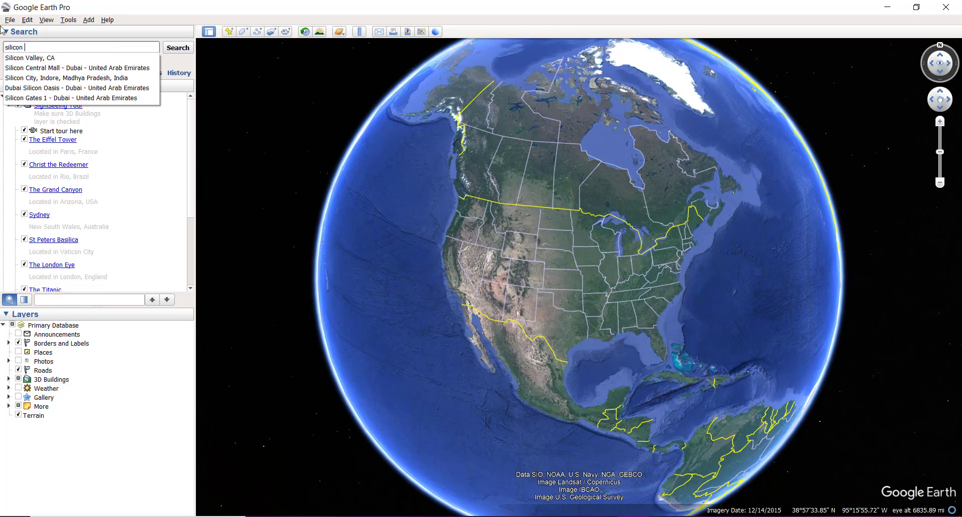
pyautogui.click(38, 58)
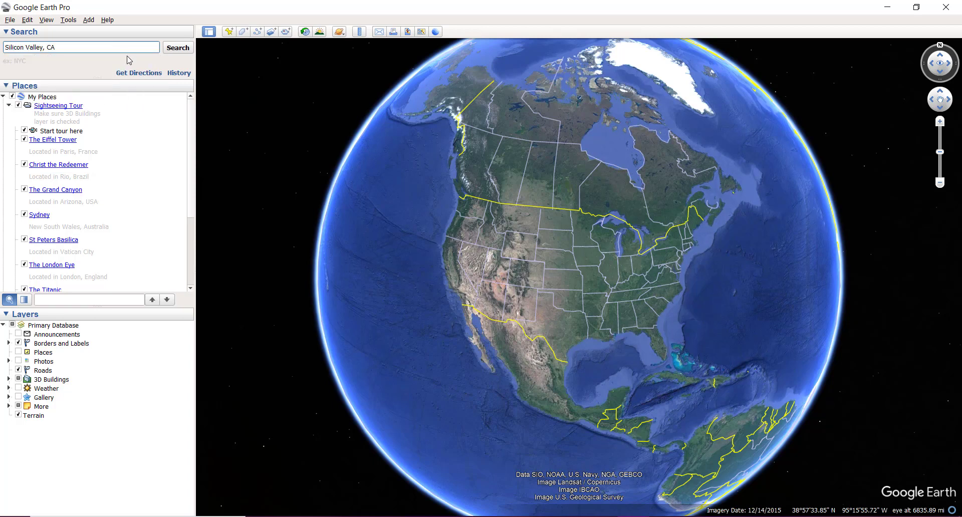
pyautogui.moveTo(178, 47)
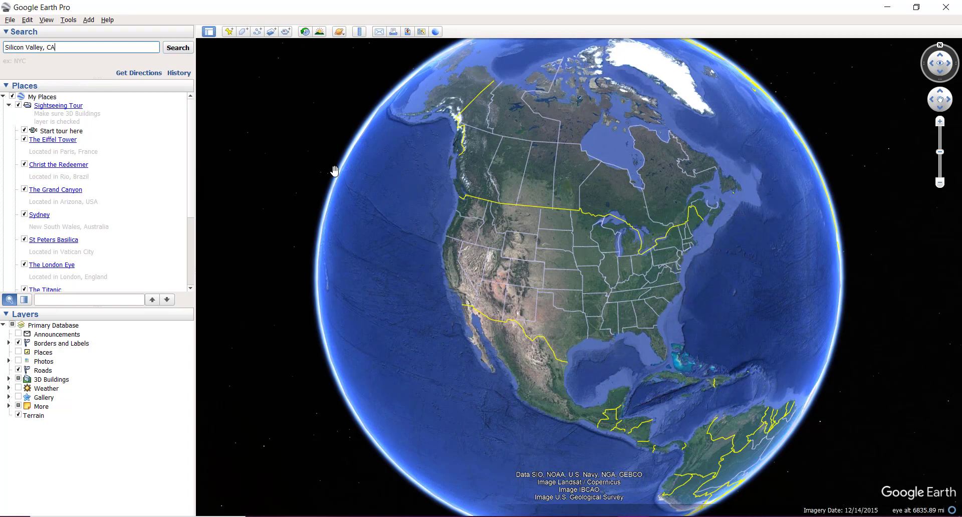
pyautogui.moveTo(728, 405)
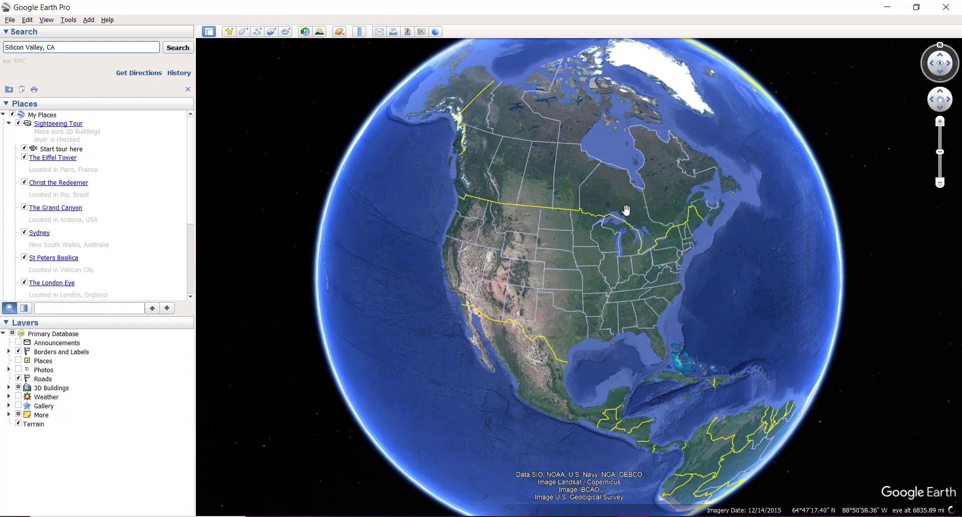
pyautogui.click(178, 48)
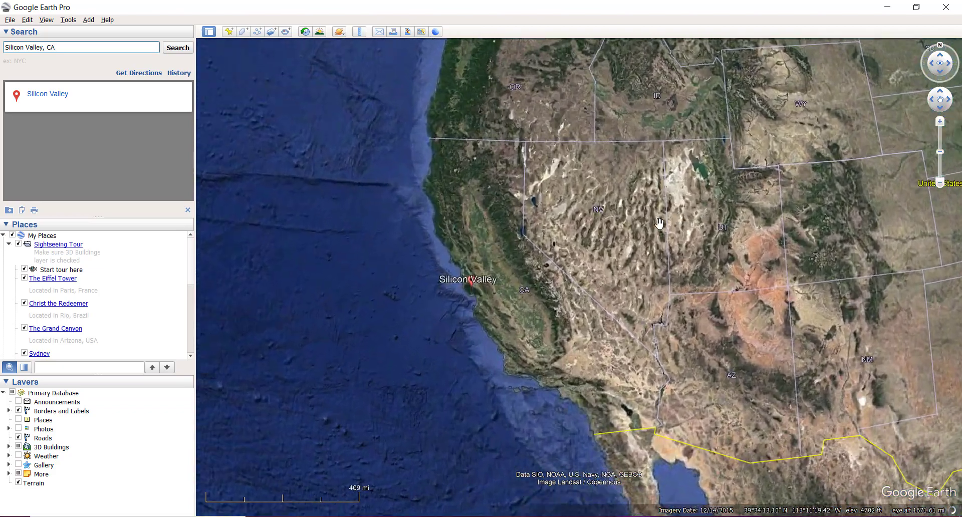
pyautogui.click(178, 47)
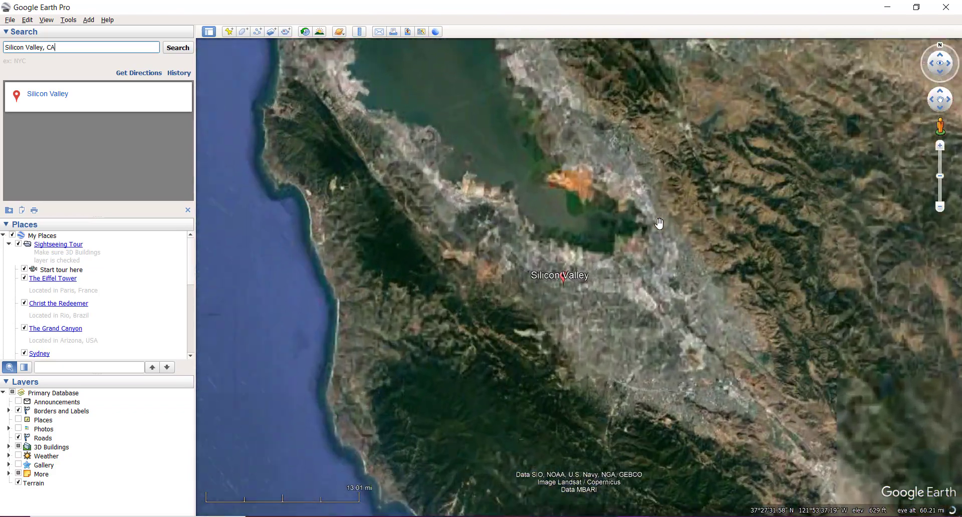
pyautogui.scroll(-3)
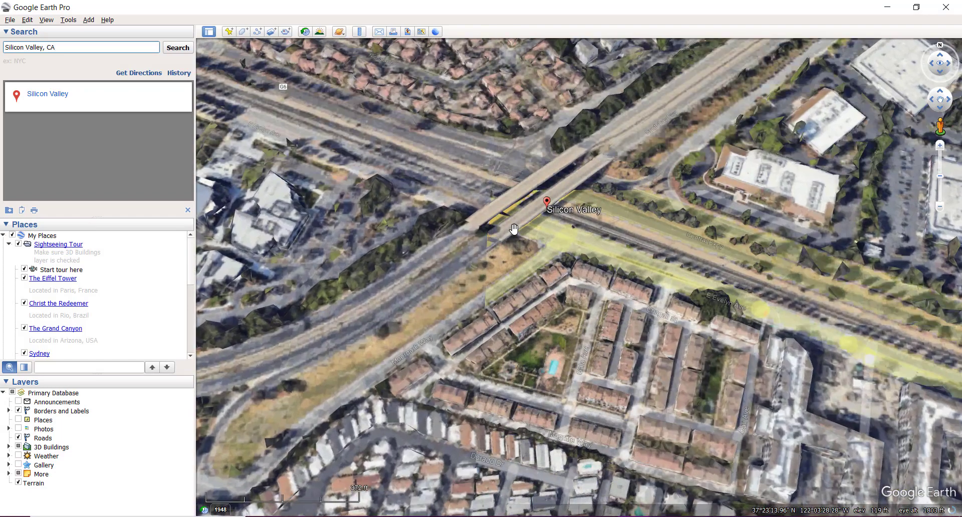
# Step: Pan across the housing tracts and rotate along the rail line to look straight down
pyautogui.moveTo(514, 228); pyautogui.dragTo(538, 324)
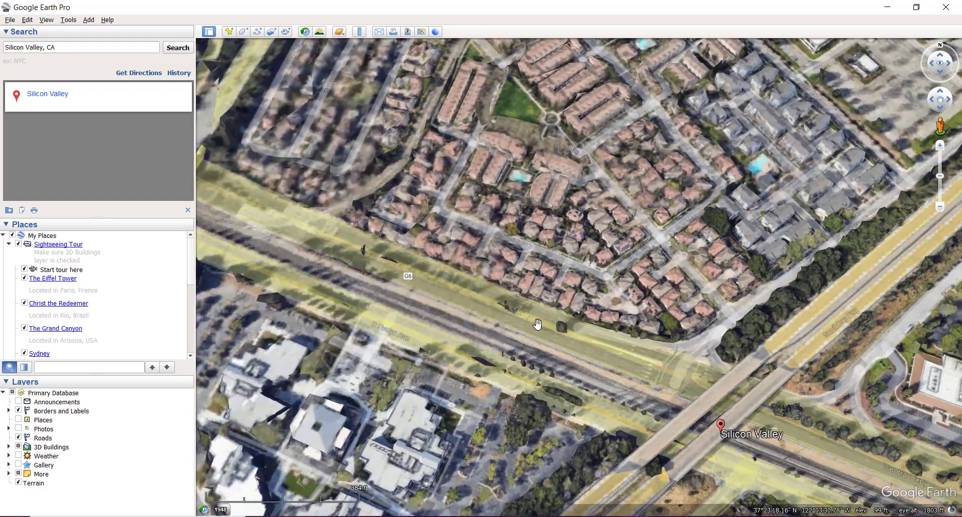
pyautogui.moveTo(537, 324); pyautogui.dragTo(514, 272)
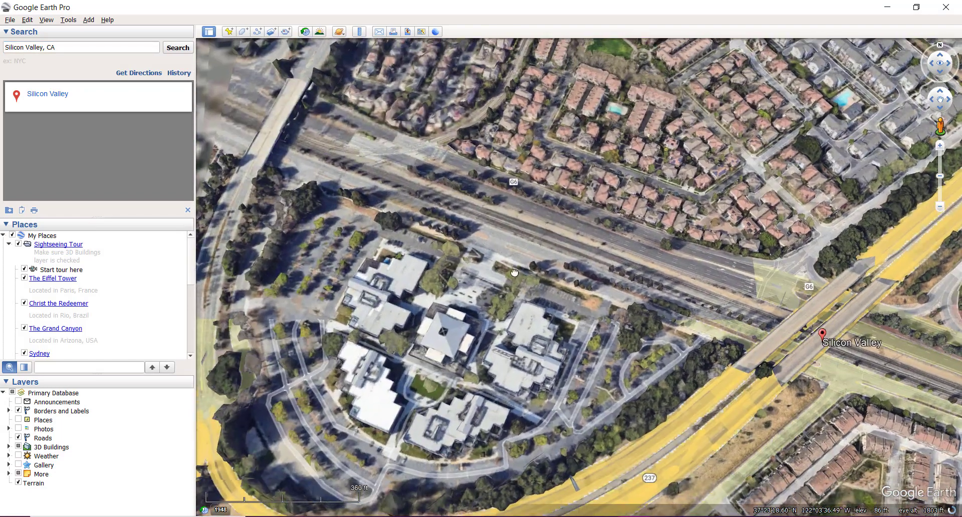
pyautogui.moveTo(514, 273); pyautogui.dragTo(550, 259)
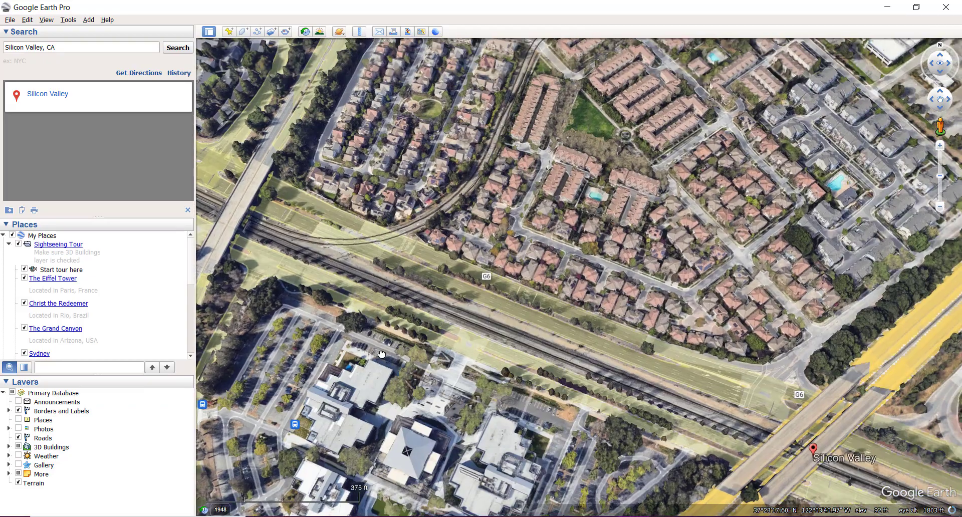
pyautogui.moveTo(381, 354); pyautogui.dragTo(497, 359)
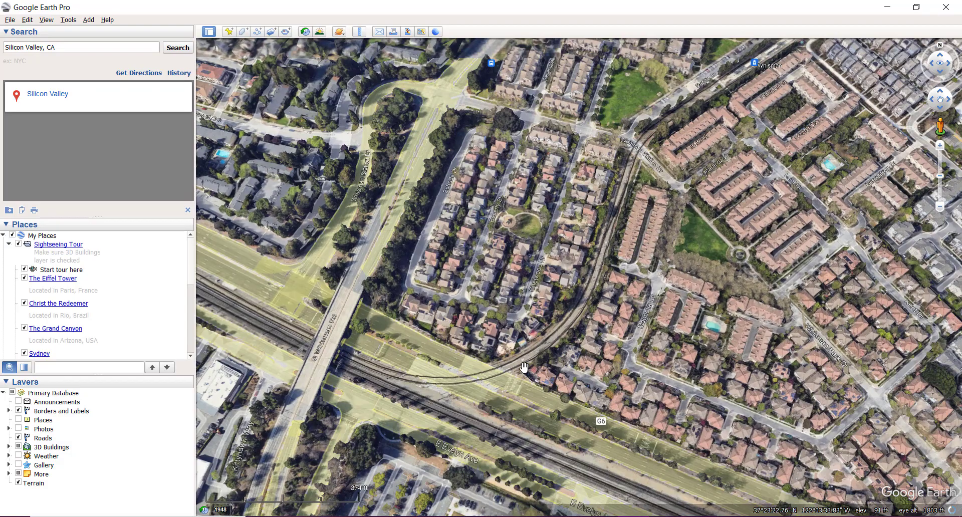
pyautogui.moveTo(524, 367); pyautogui.dragTo(619, 152)
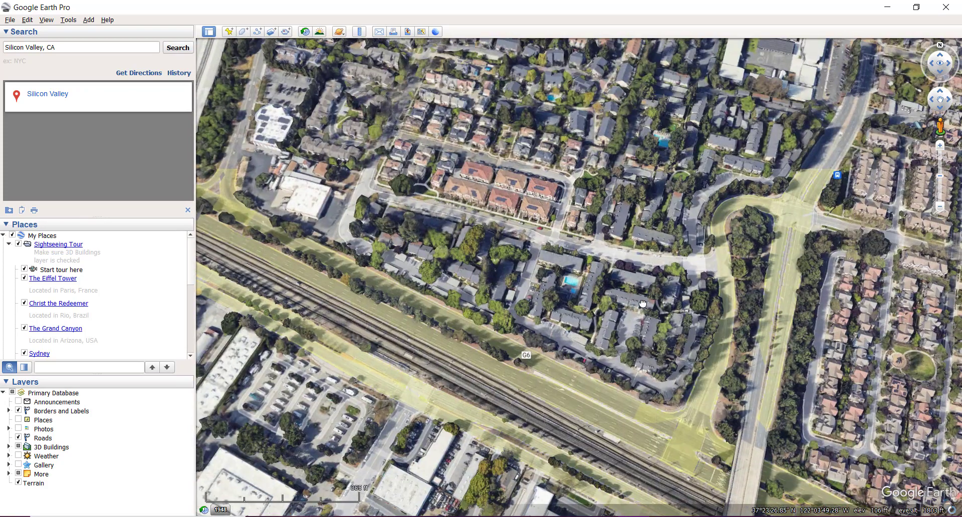
pyautogui.moveTo(643, 305); pyautogui.dragTo(562, 241)
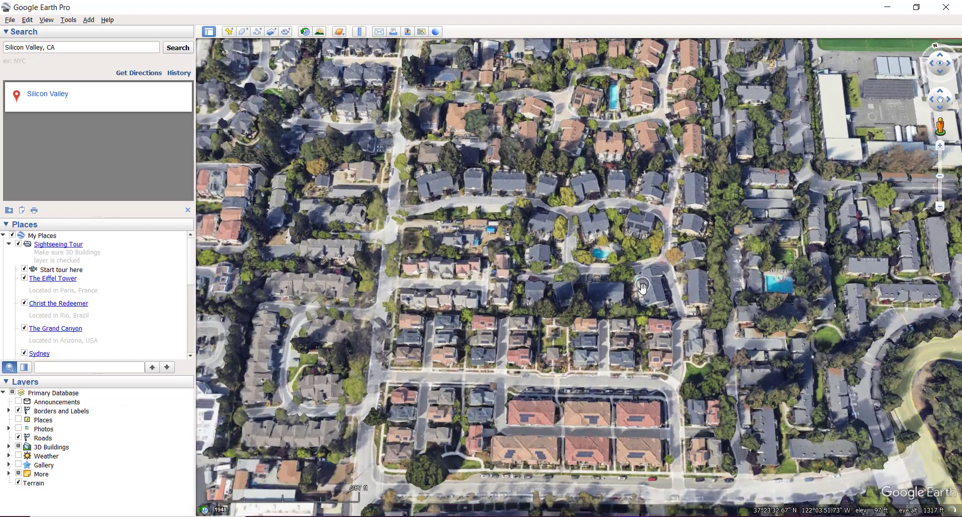
# Step: Pan to center the homes with pools beside the school sports field
pyautogui.moveTo(643, 287); pyautogui.dragTo(692, 208)
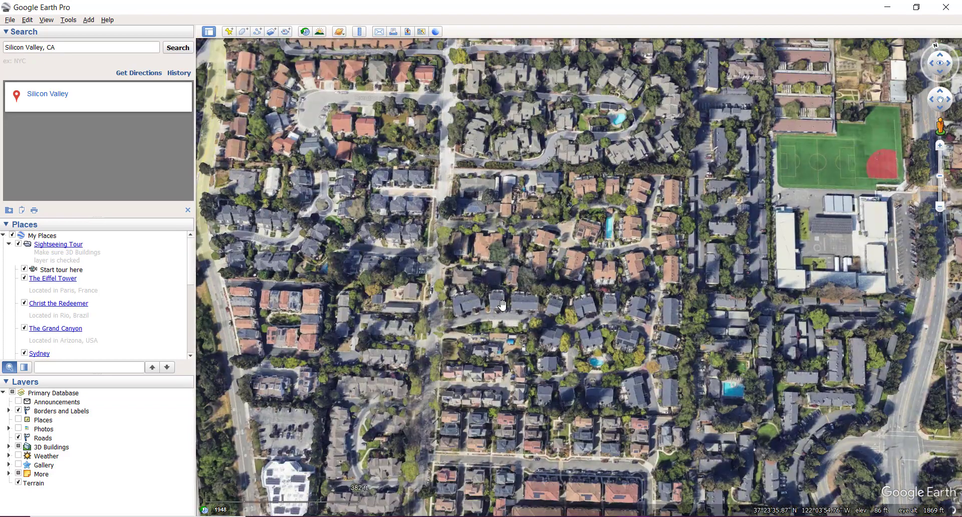
pyautogui.moveTo(502, 304); pyautogui.dragTo(531, 248)
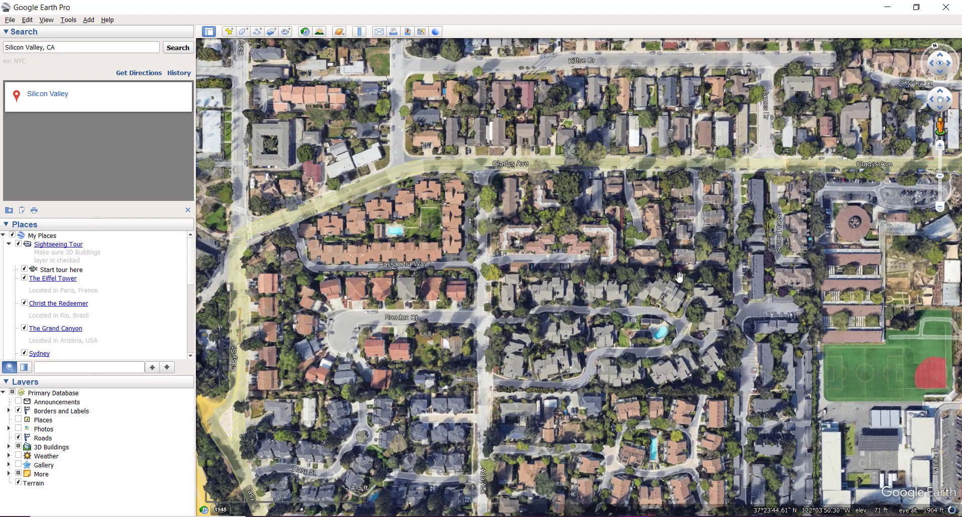
pyautogui.moveTo(679, 277); pyautogui.dragTo(619, 204)
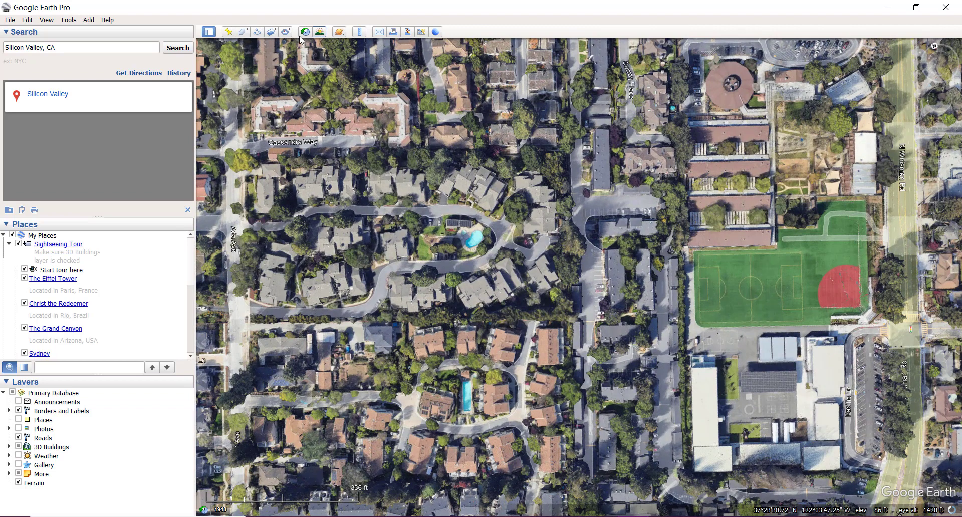
pyautogui.moveTo(258, 31)
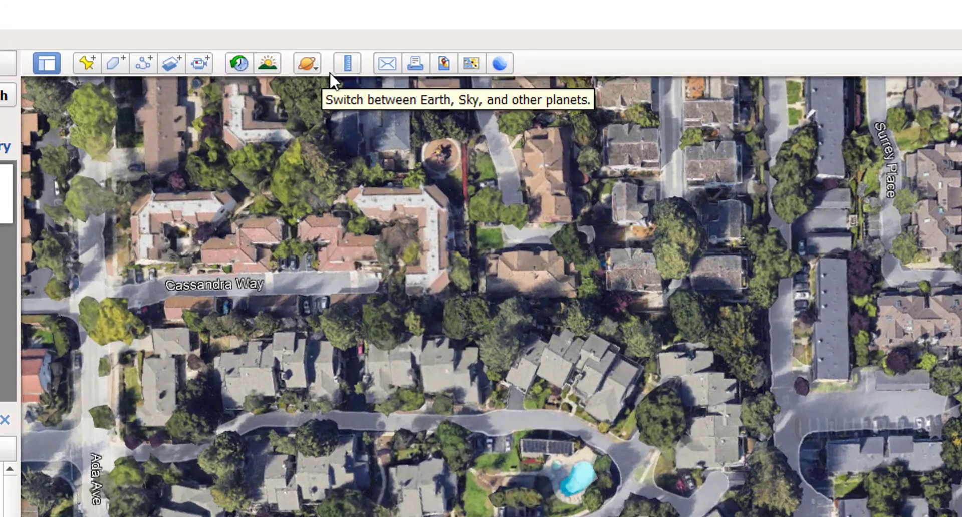
pyautogui.moveTo(445, 83)
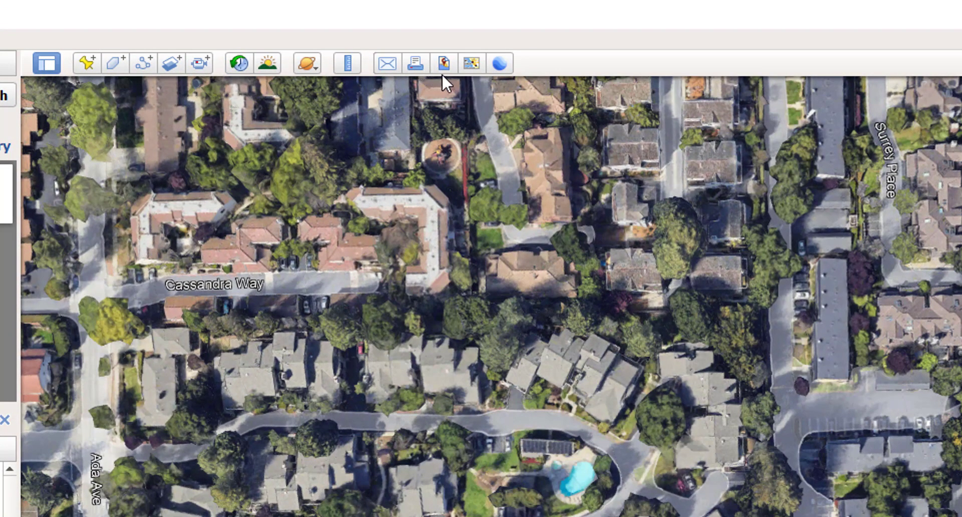
pyautogui.moveTo(445, 64)
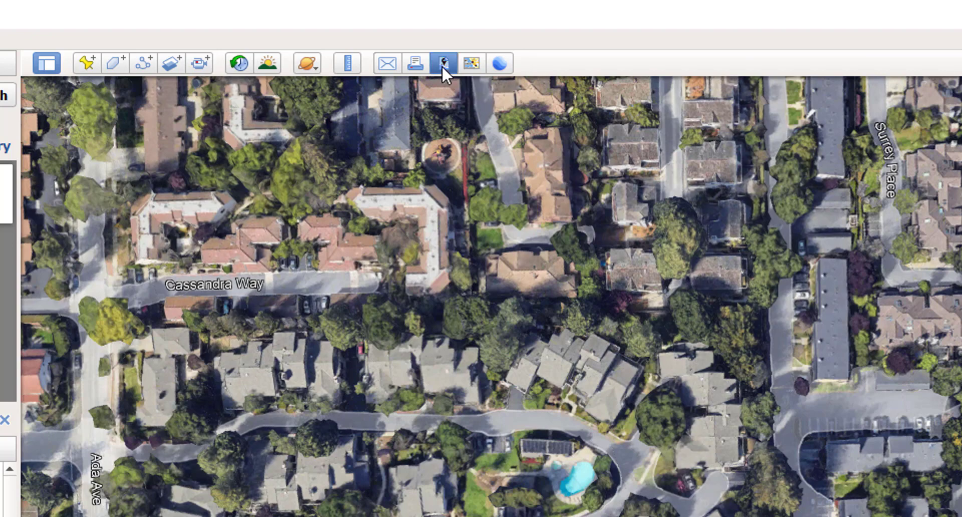
pyautogui.moveTo(449, 94)
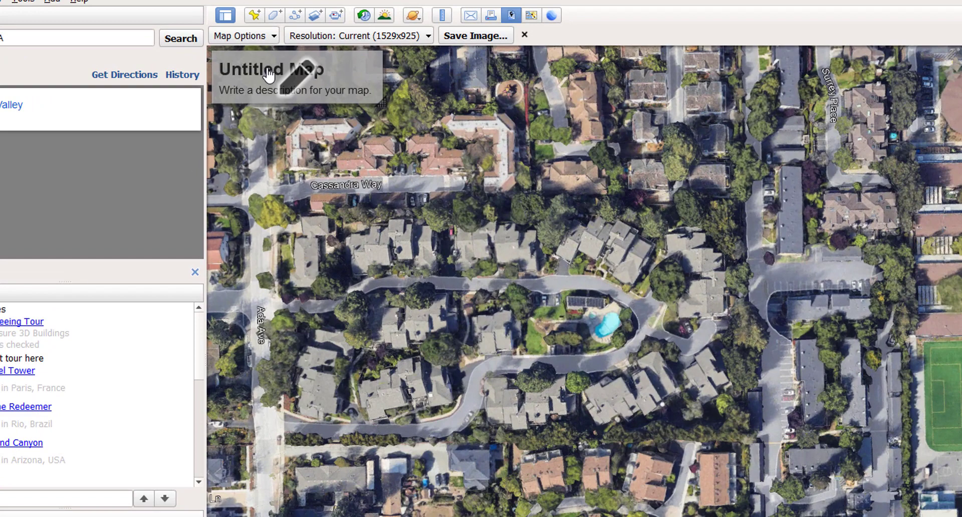
pyautogui.moveTo(500, 286)
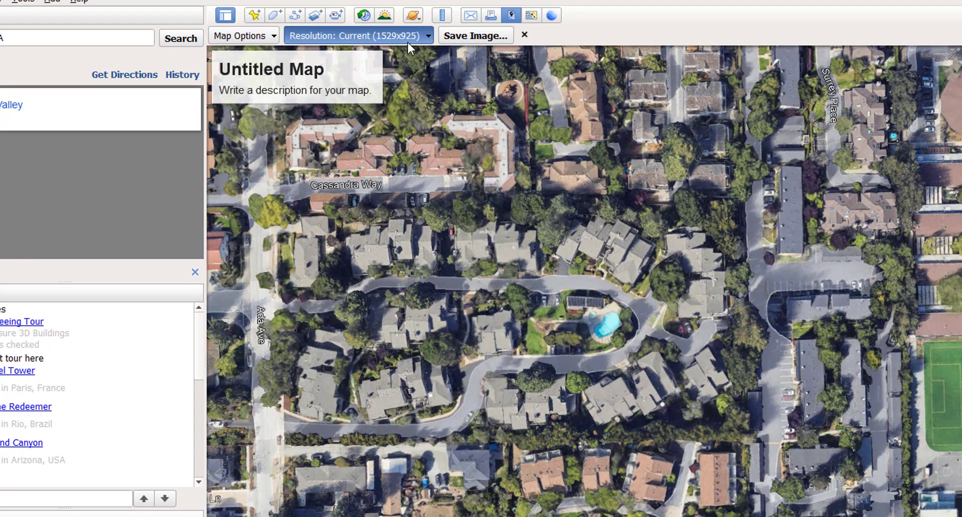
# Step: Show the Save Image bar's resolution choices and map element options
pyautogui.click(357, 35)
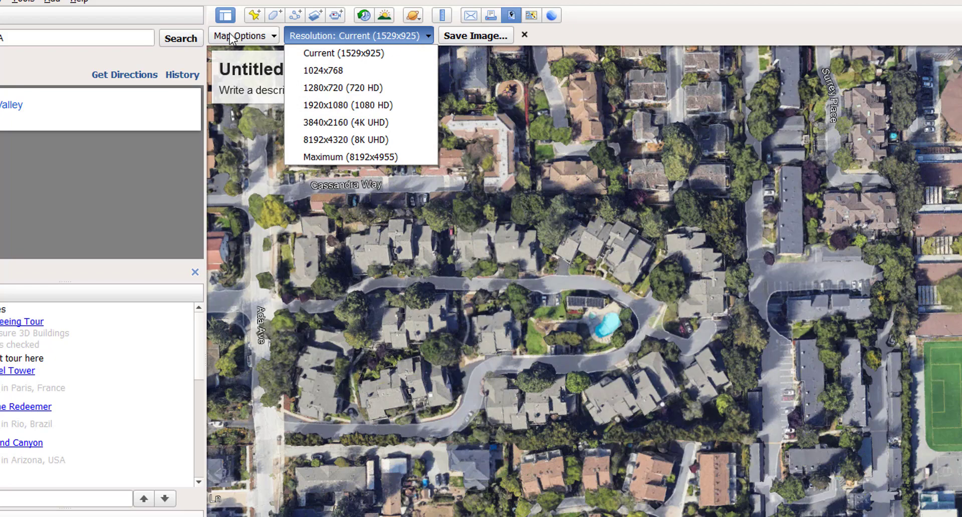
pyautogui.click(241, 35)
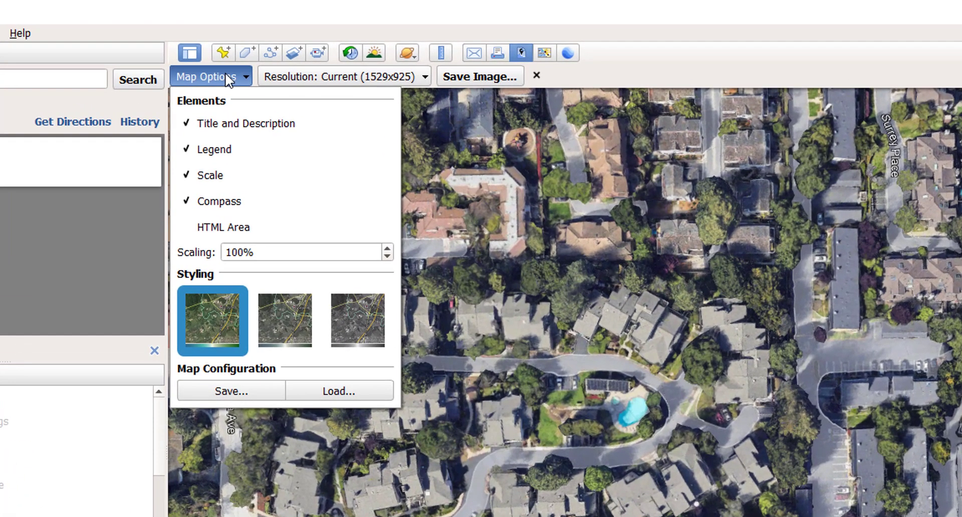
pyautogui.moveTo(232, 130)
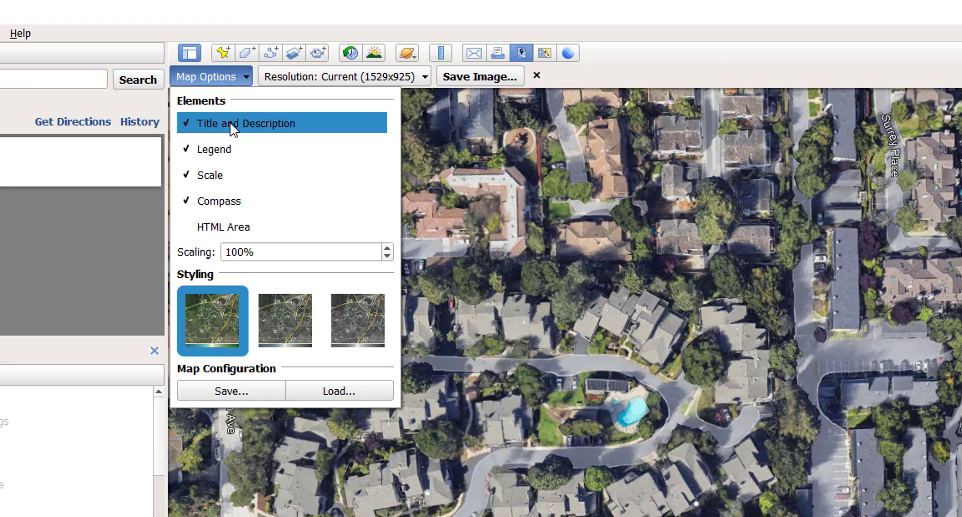
# Step: Uncheck Title and Description, Legend, Scale and Compass in Map Options
pyautogui.click(232, 123)
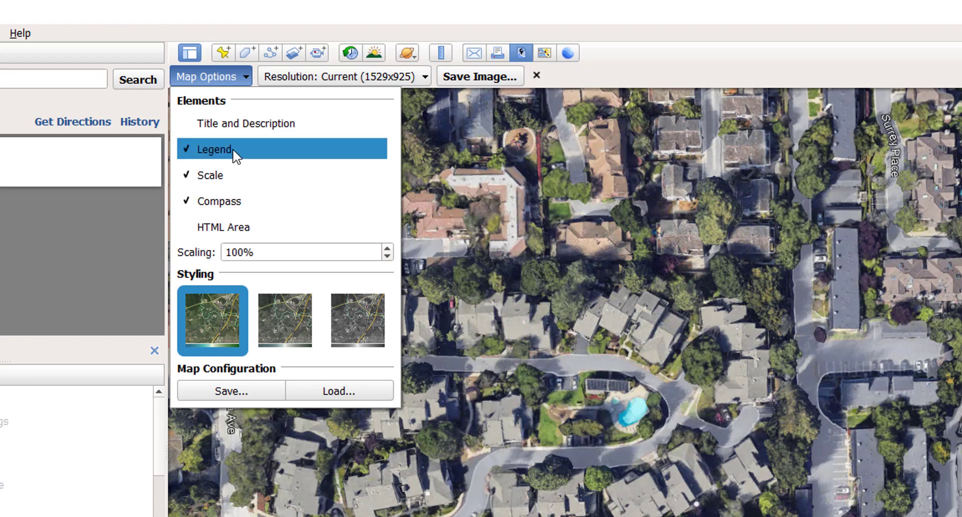
pyautogui.click(210, 148)
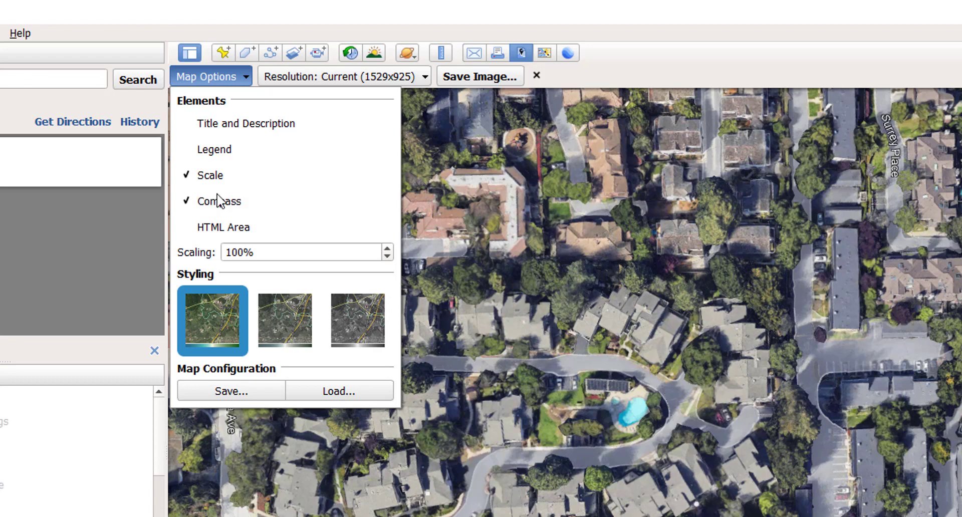
pyautogui.click(209, 176)
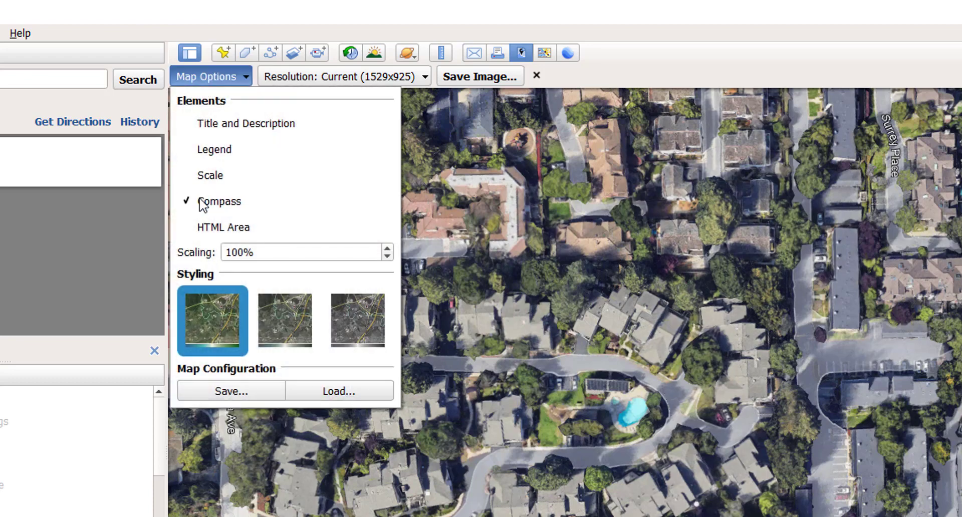
pyautogui.click(219, 202)
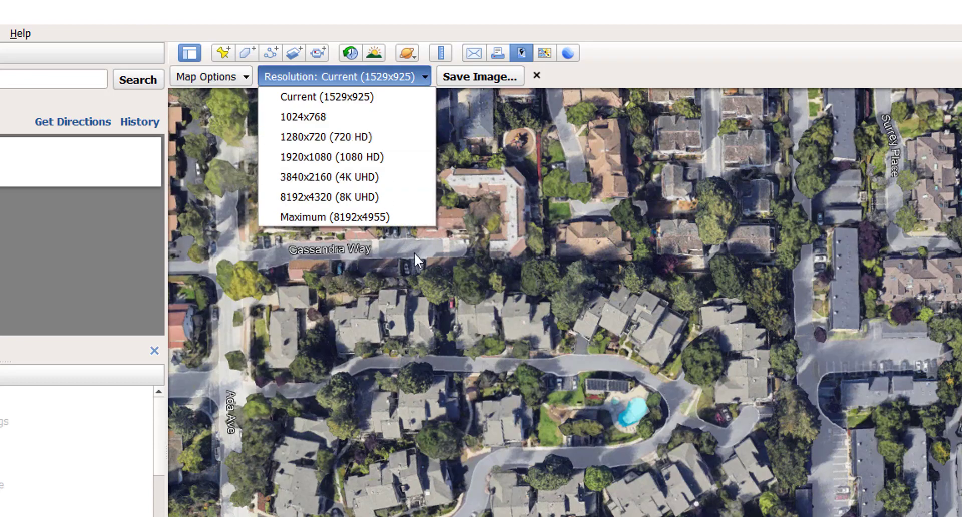
pyautogui.moveTo(383, 177)
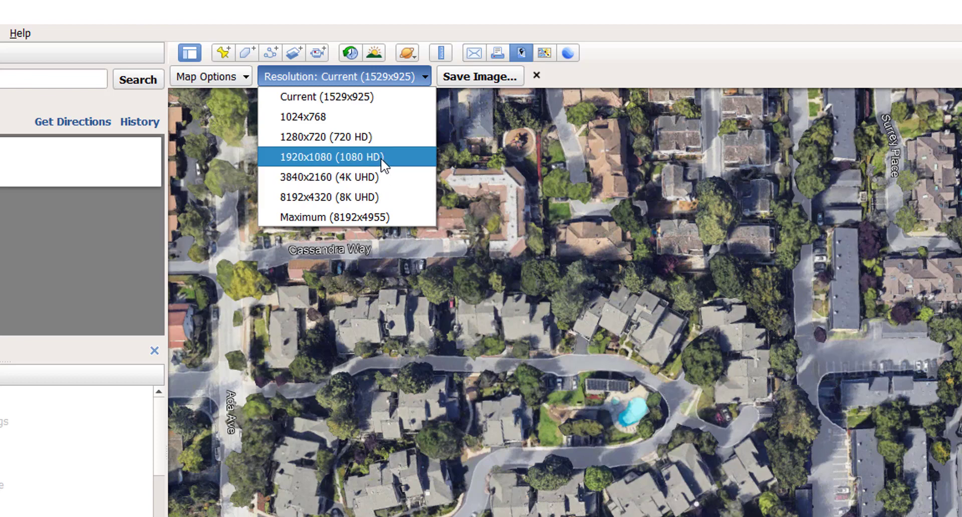
# Step: Choose 1920x1080 (1080 HD) as the output resolution
pyautogui.click(332, 157)
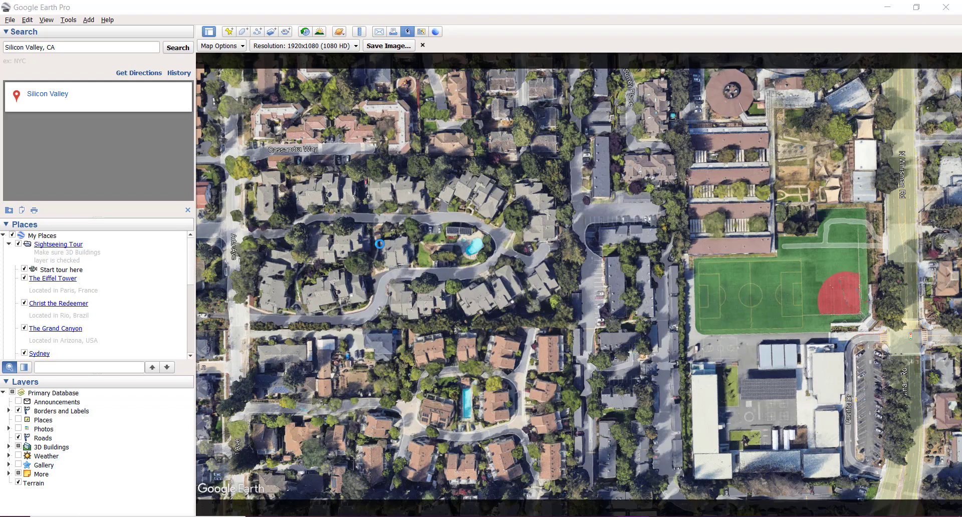
# Step: Save the view as the JPEG 'googleimage' in the GEO LAB folder
pyautogui.click(389, 45)
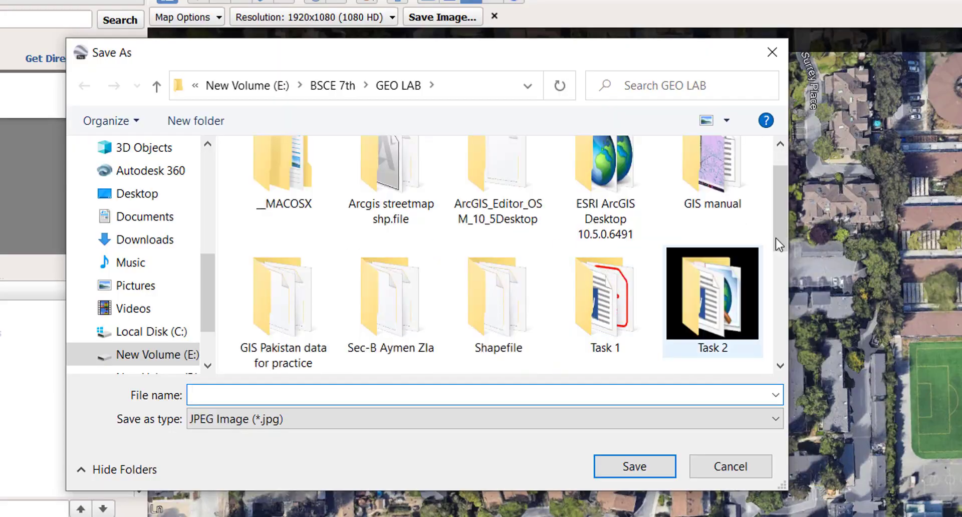
pyautogui.scroll(-3)
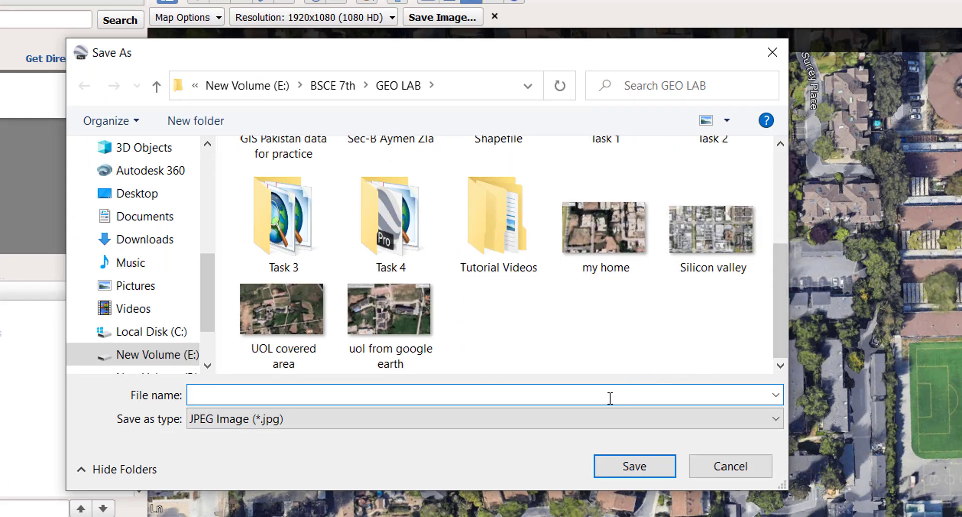
pyautogui.write('googleimag')
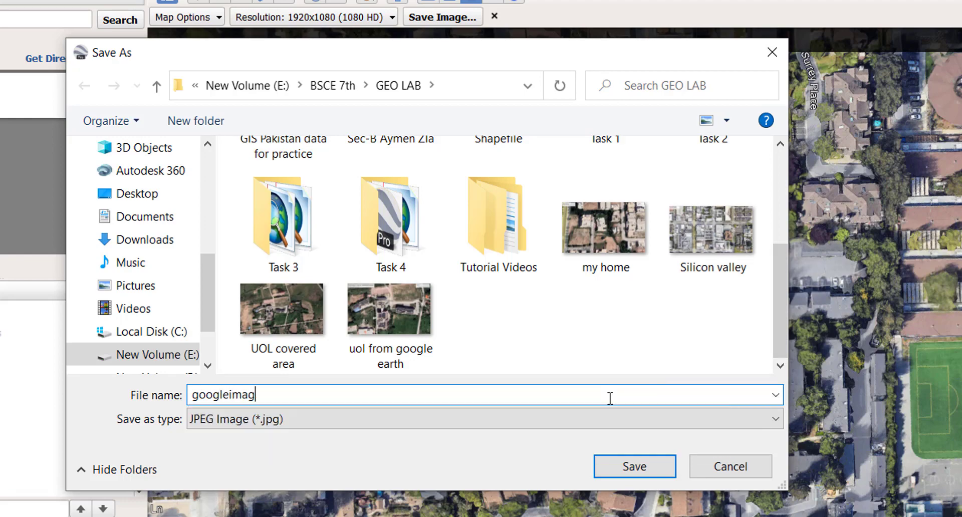
pyautogui.write('e')
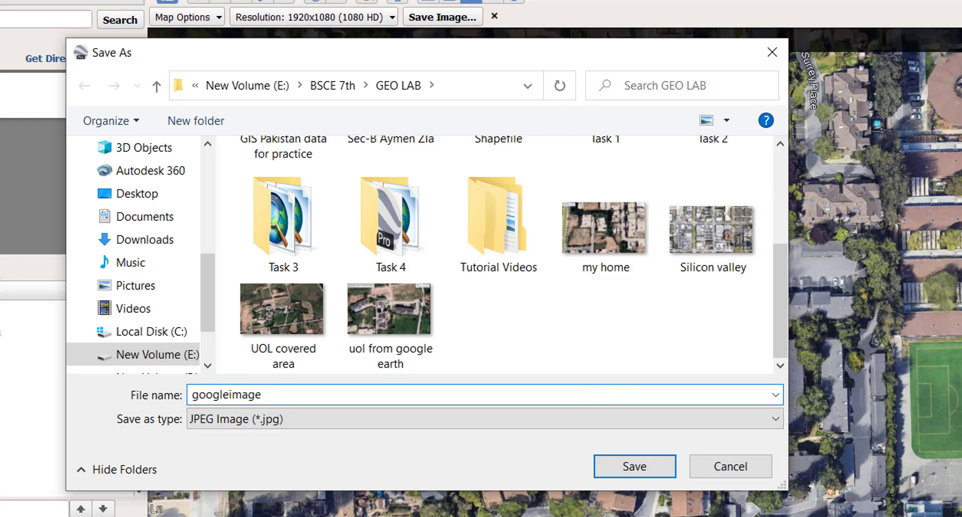
pyautogui.click(635, 466)
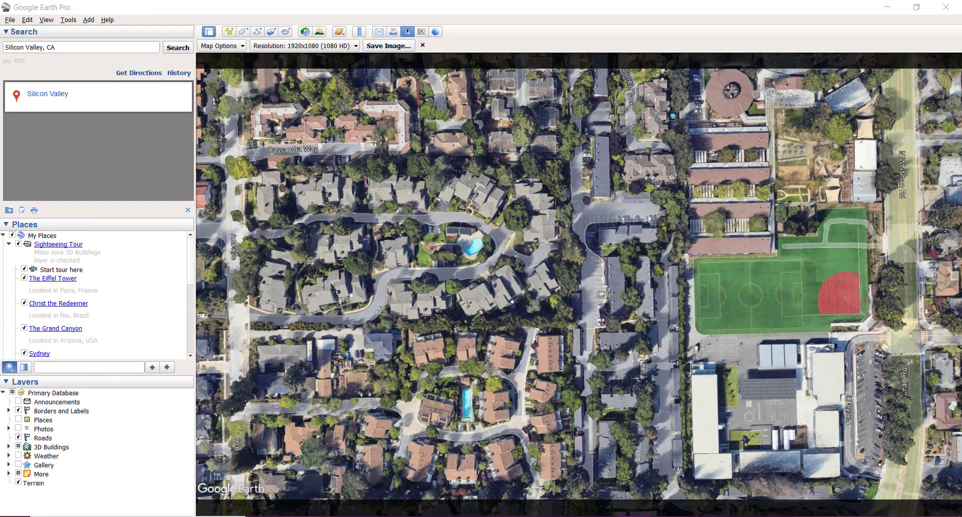
pyautogui.click(389, 45)
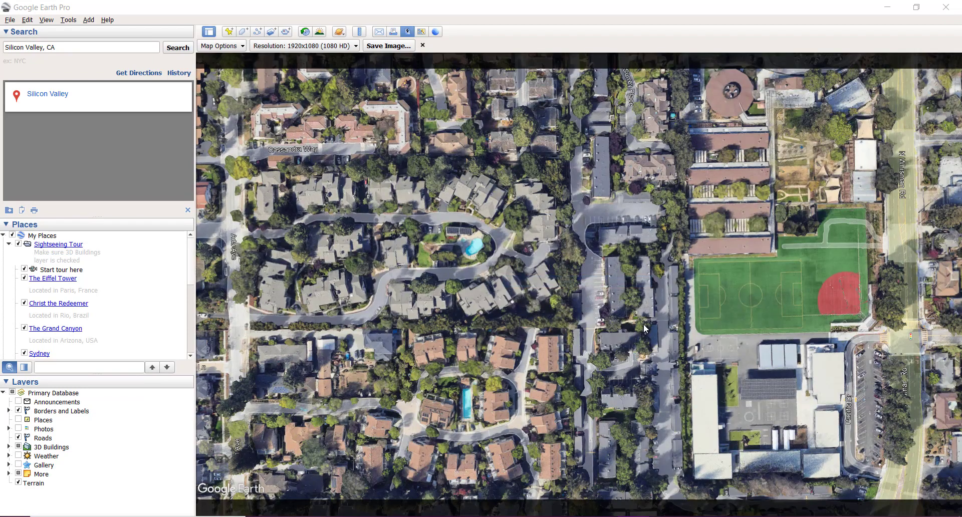
pyautogui.moveTo(620, 471)
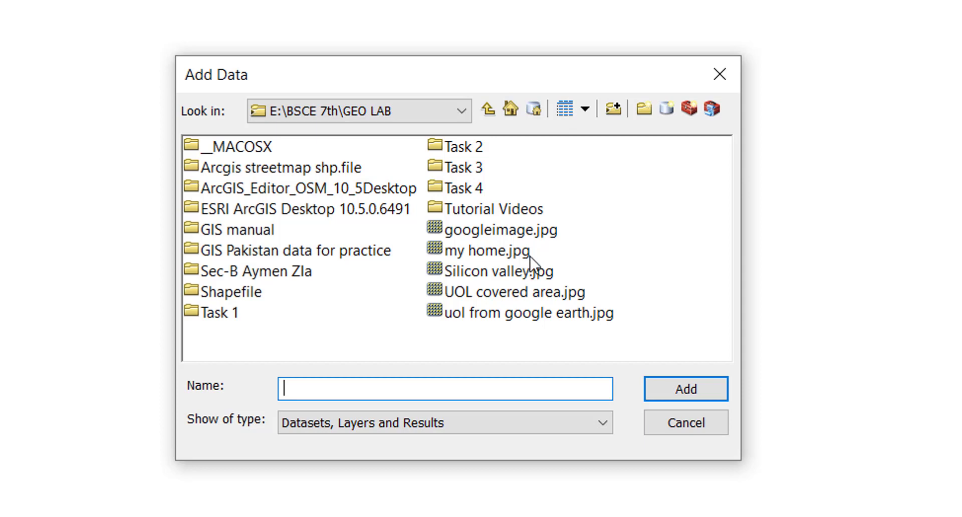
pyautogui.moveTo(637, 142)
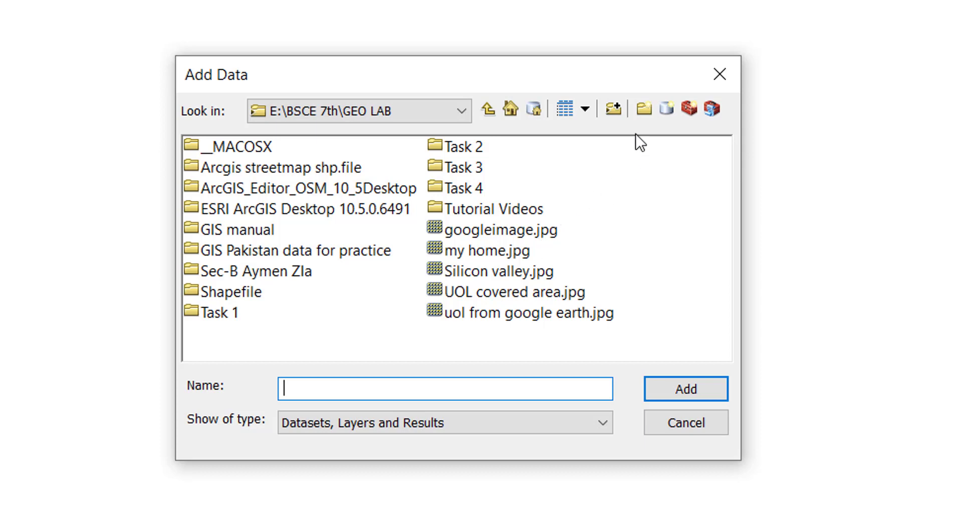
pyautogui.moveTo(616, 111)
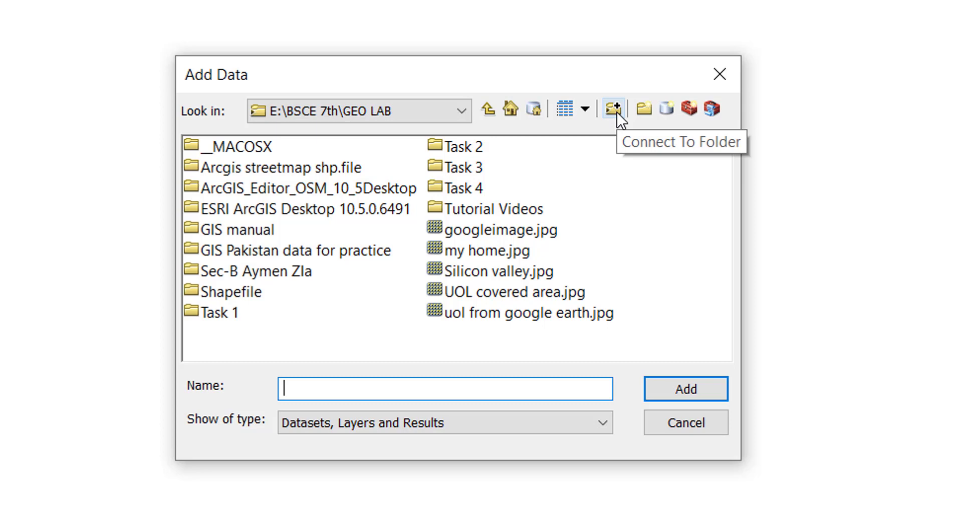
pyautogui.moveTo(624, 125)
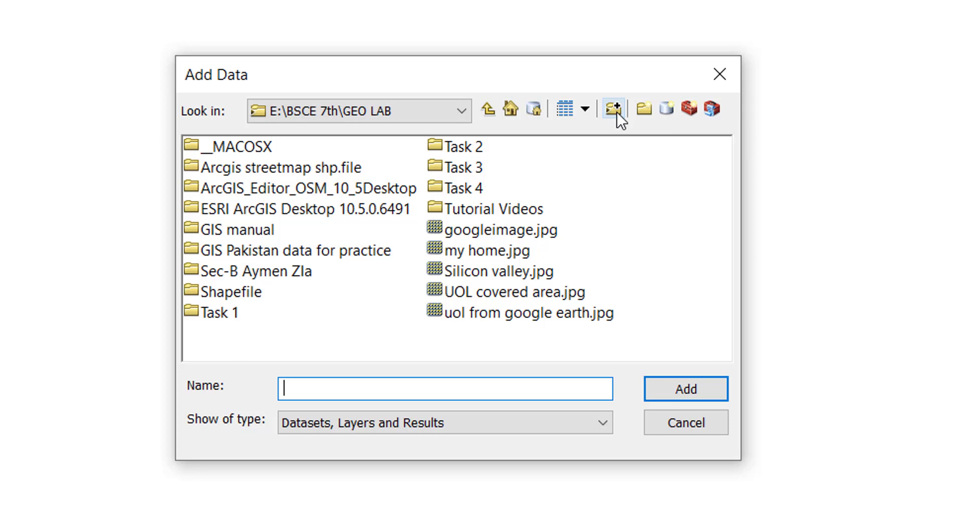
# Step: Select googleimage.jpg in Add Data and add it to the map
pyautogui.click(498, 229)
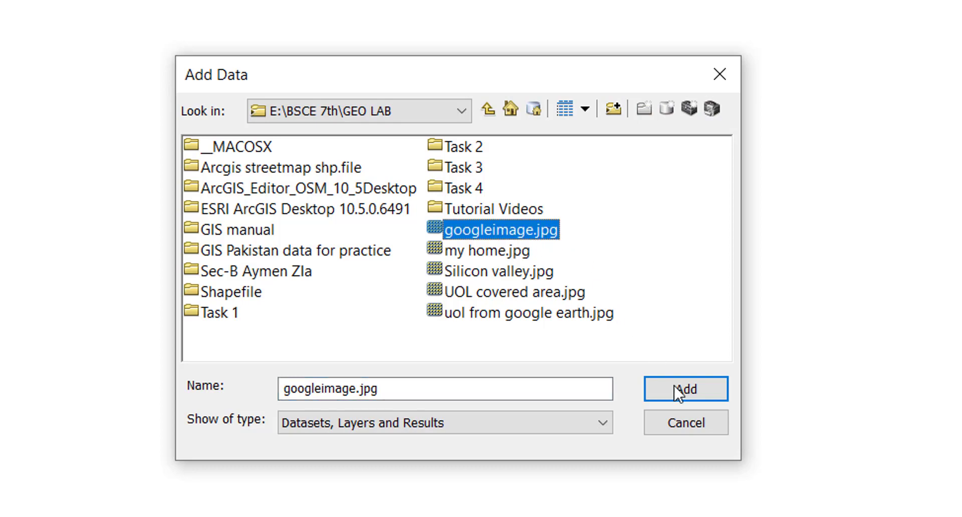
pyautogui.click(685, 389)
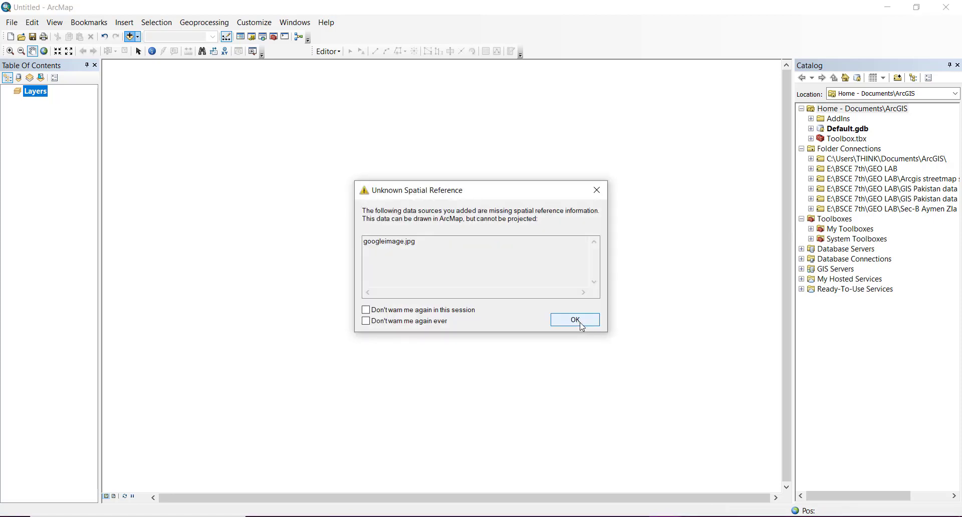
# Step: Accept the Unknown Spatial Reference warning so googleimage.jpg displays as an RGB raster
pyautogui.click(576, 320)
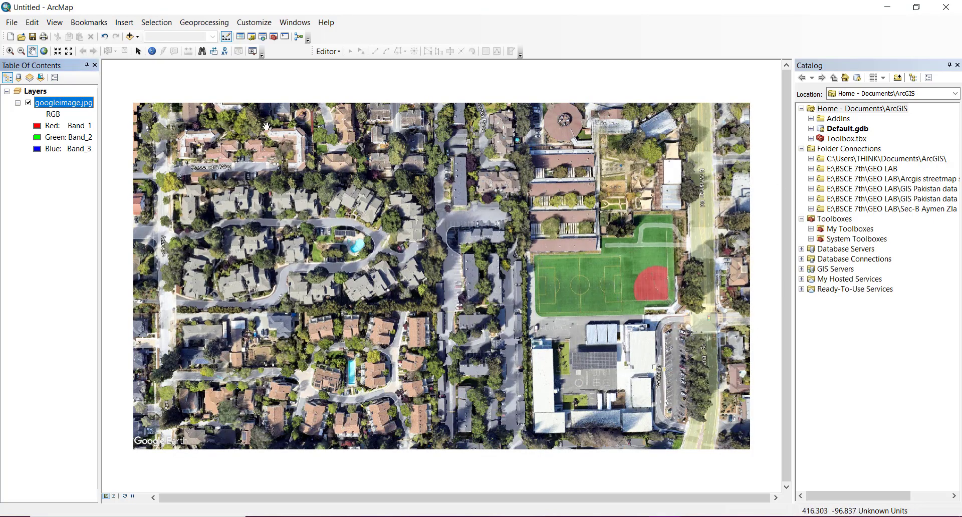
pyautogui.moveTo(621, 171)
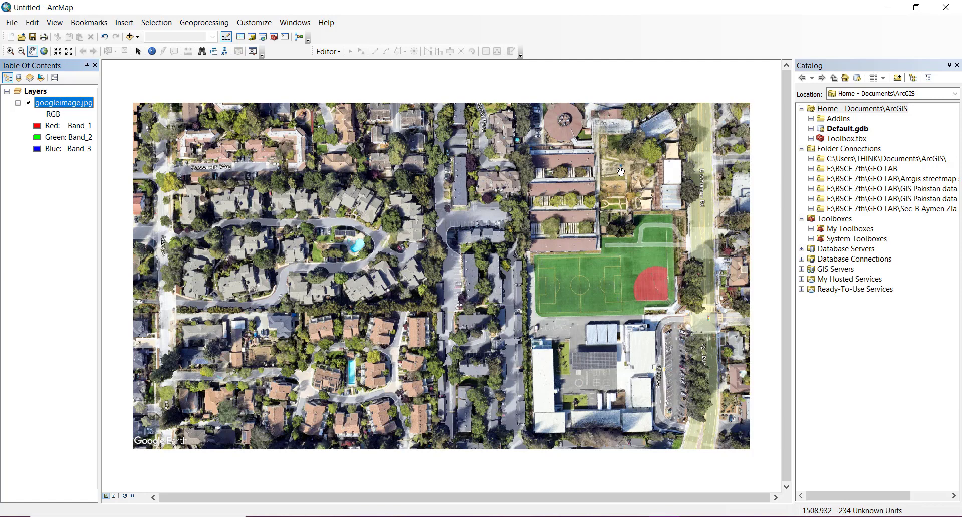
pyautogui.moveTo(624, 145)
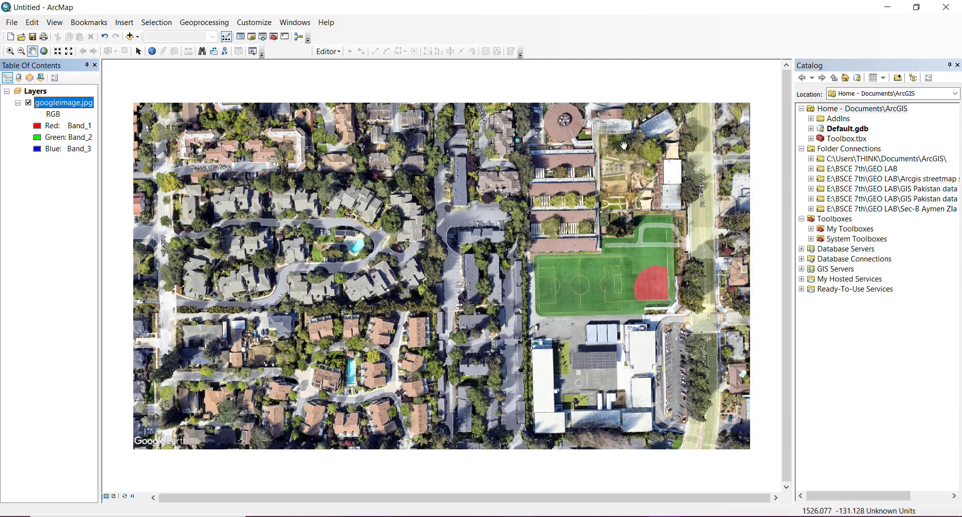